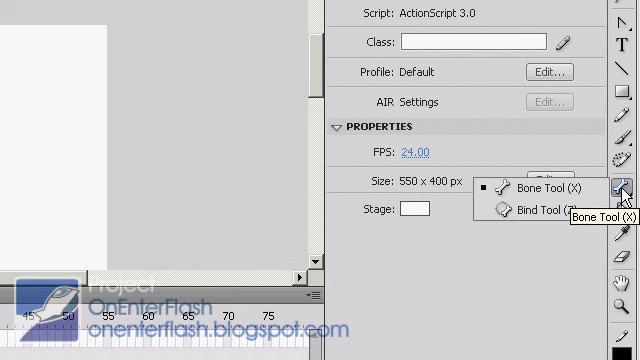
pyautogui.moveTo(556, 210)
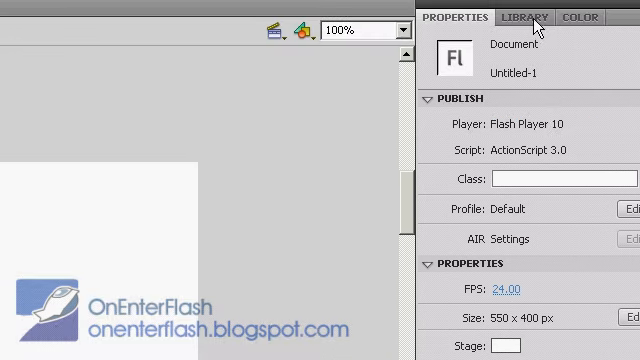
# - Draw an orange square and Alt-drag a copy beside it to start the row
pyautogui.click(524, 16)
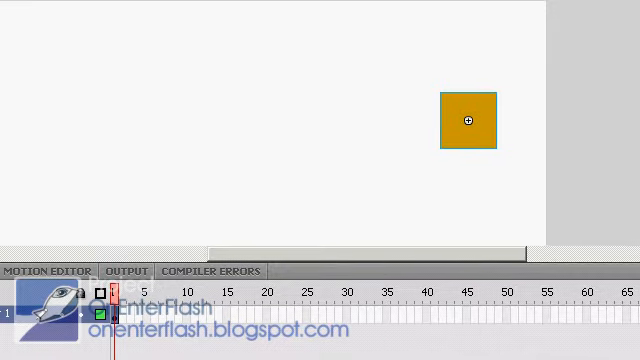
pyautogui.moveTo(470, 118); pyautogui.dragTo(124, 156)
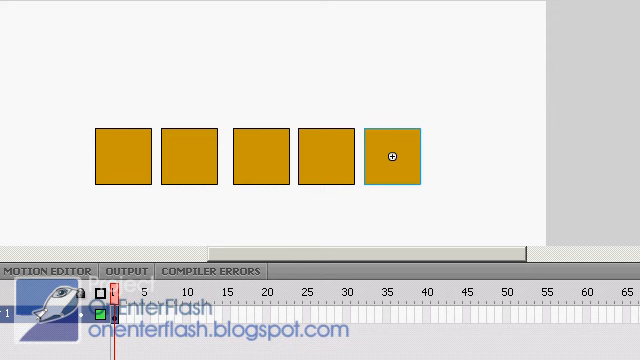
pyautogui.moveTo(404, 192)
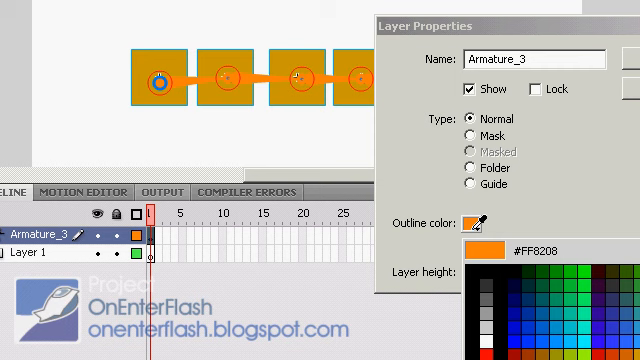
# - Confirm the new armature layer's properties so the bone chain keeps its own layer
pyautogui.click(564, 298)
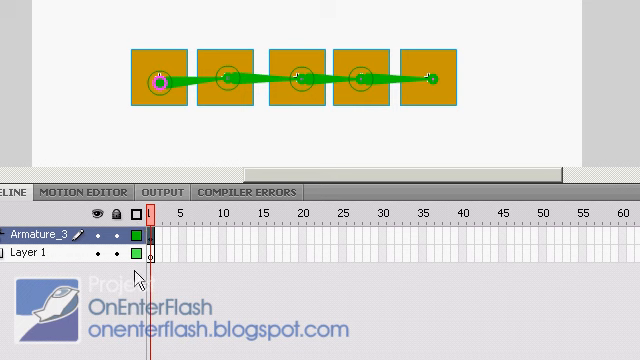
pyautogui.moveTo(206, 76)
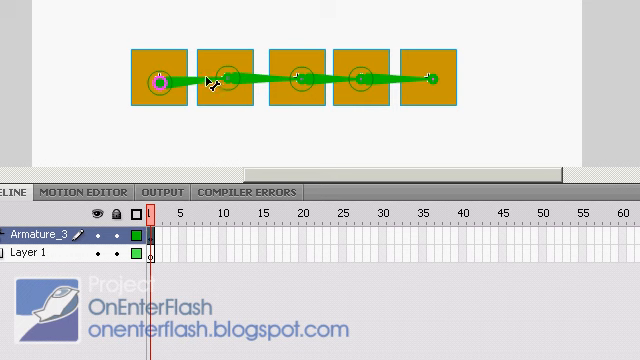
pyautogui.moveTo(176, 90)
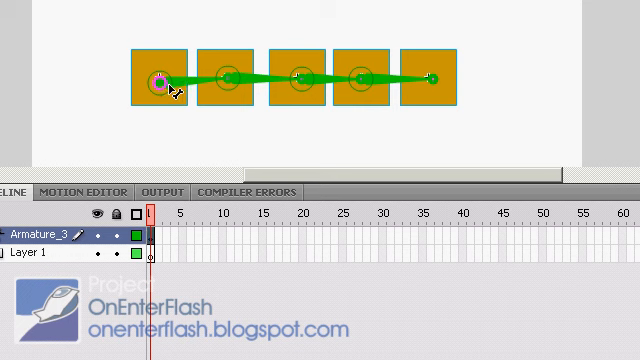
pyautogui.moveTo(184, 128)
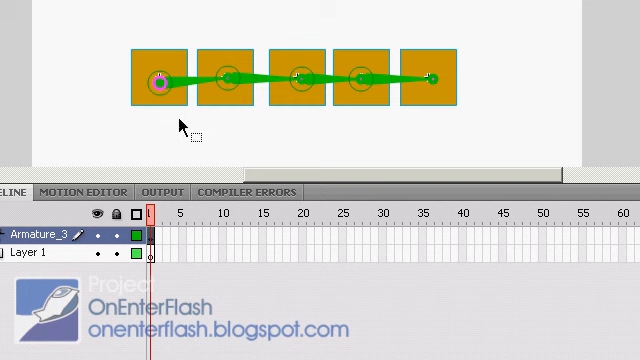
pyautogui.moveTo(424, 70)
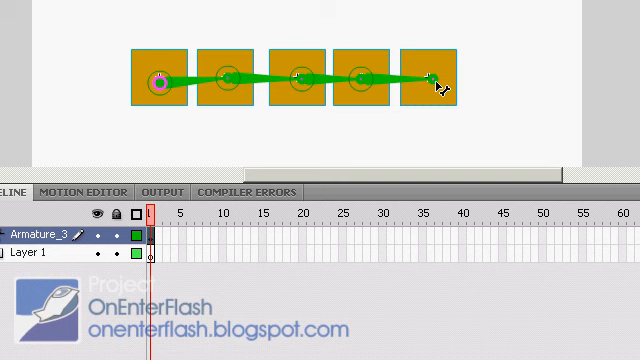
# - Bend the chain into a curve, move to frame 10 on the armature layer and reselect the bones
pyautogui.moveTo(436, 72); pyautogui.dragTo(432, 36)
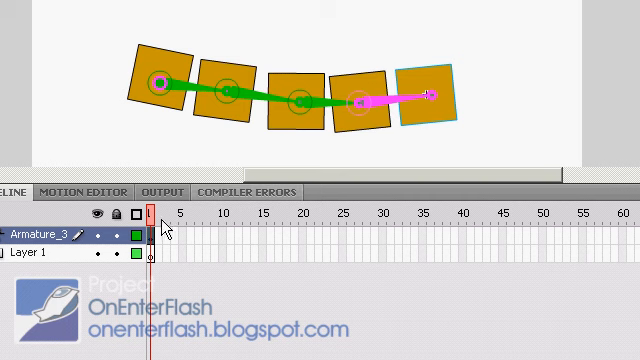
pyautogui.click(220, 228)
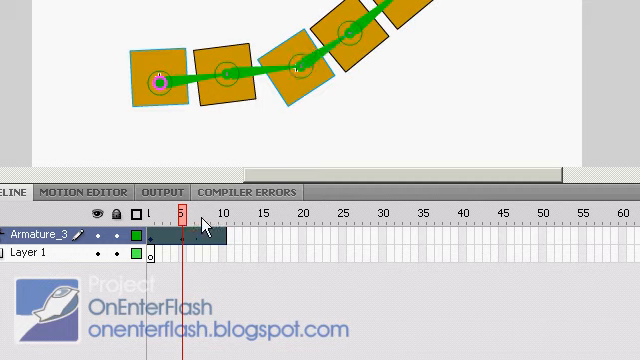
pyautogui.click(204, 206)
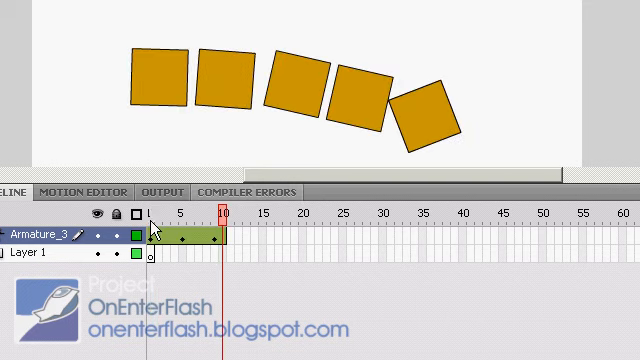
pyautogui.click(212, 80)
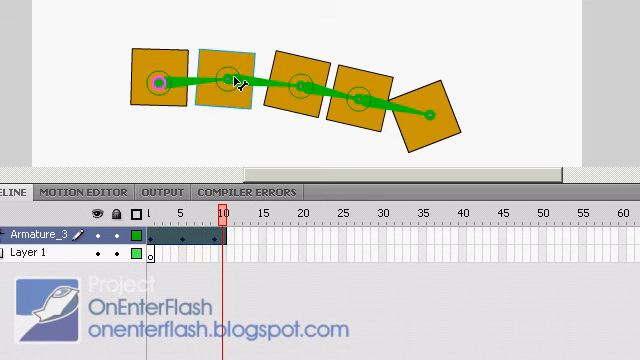
pyautogui.moveTo(244, 136)
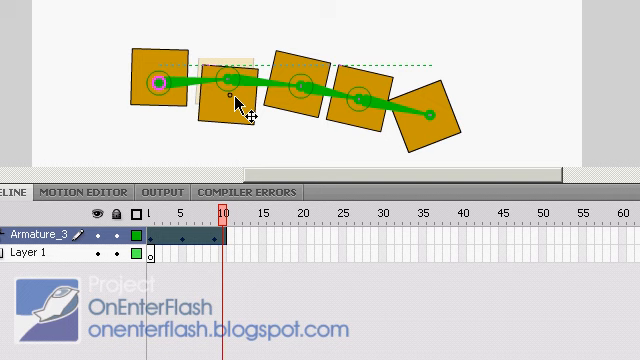
# - Drag the second bone's joint upward so the first squares swing above the row
pyautogui.moveTo(230, 96); pyautogui.dragTo(236, 20)
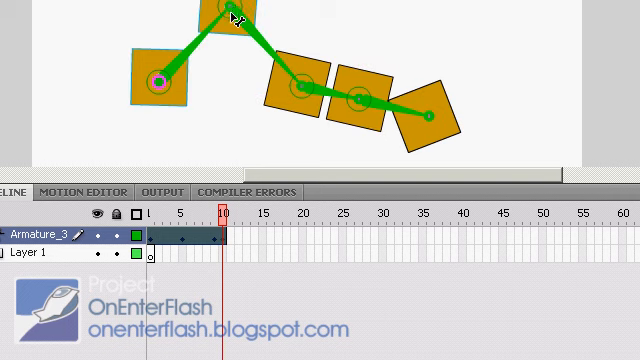
pyautogui.moveTo(236, 20); pyautogui.dragTo(150, 84)
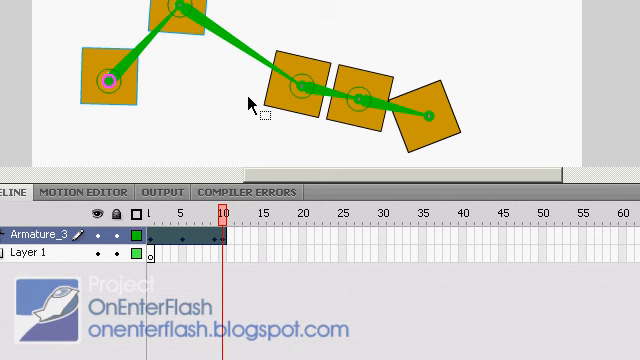
pyautogui.moveTo(302, 136)
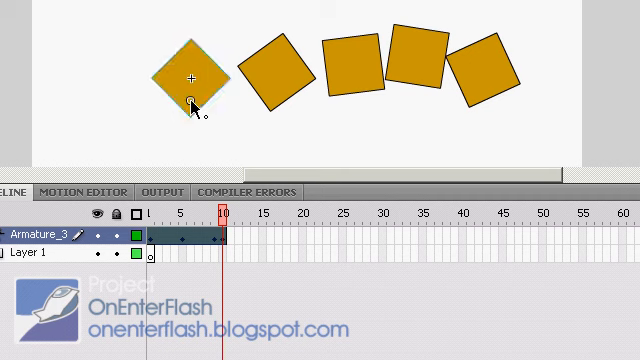
# - Select the first square of the chain at frame 1 to repose it into an arc
pyautogui.click(280, 76)
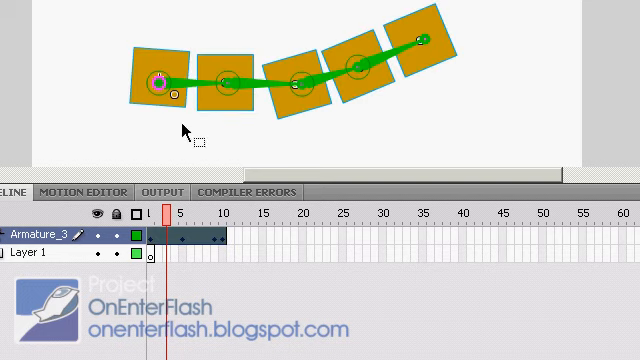
pyautogui.moveTo(188, 116)
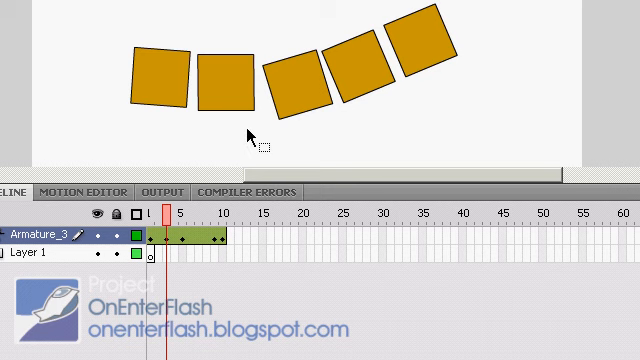
# - Enable and constrain the joint's X and Y translation within a -50 to 50 range
pyautogui.click(178, 90)
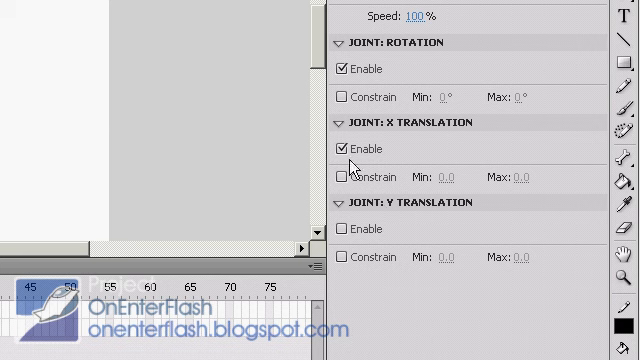
pyautogui.moveTo(356, 172)
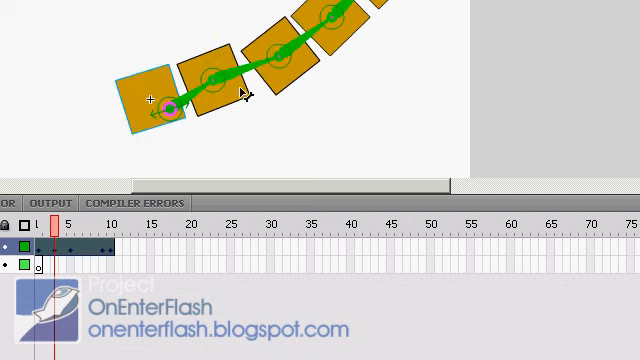
pyautogui.moveTo(376, 160)
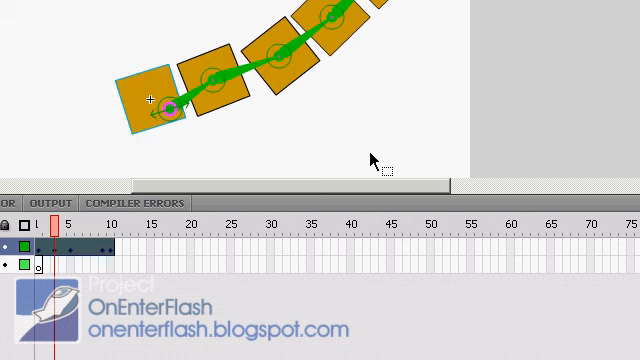
pyautogui.moveTo(276, 68)
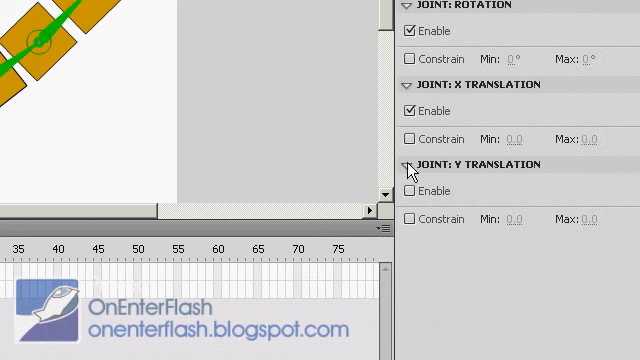
pyautogui.click(408, 136)
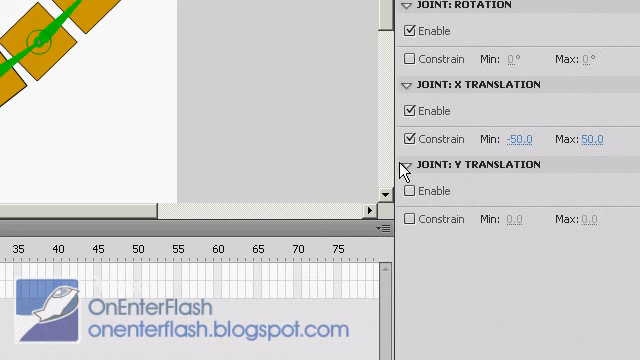
pyautogui.moveTo(408, 192)
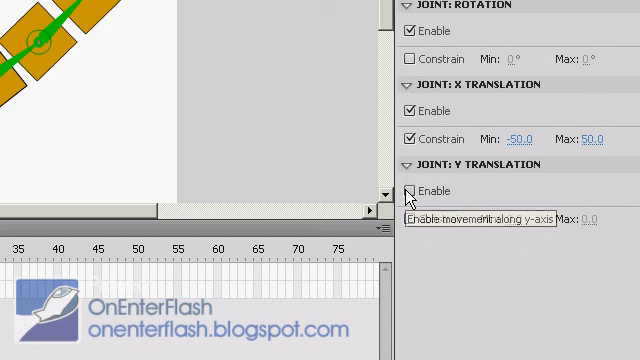
pyautogui.click(412, 192)
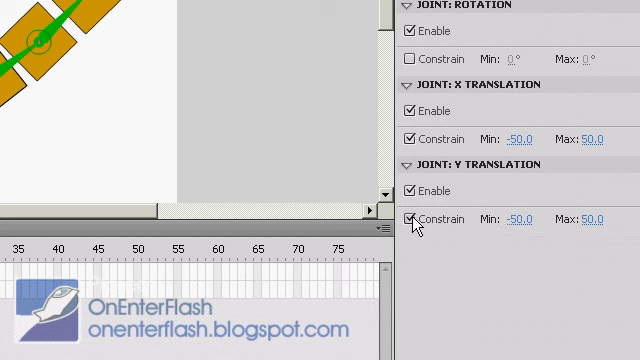
pyautogui.click(404, 192)
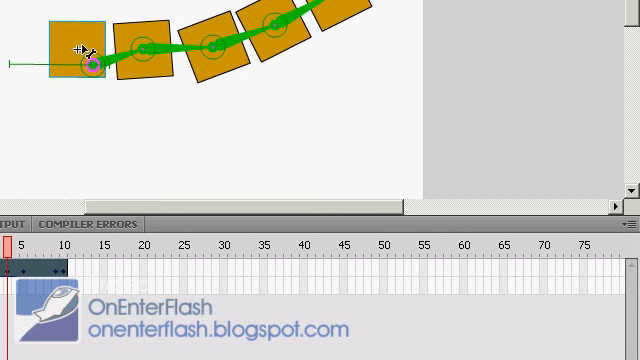
pyautogui.moveTo(210, 58)
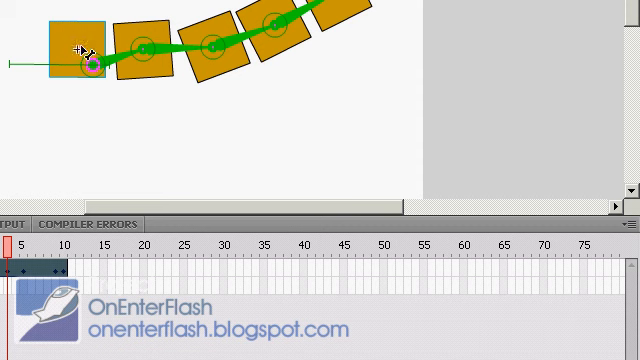
pyautogui.moveTo(410, 72)
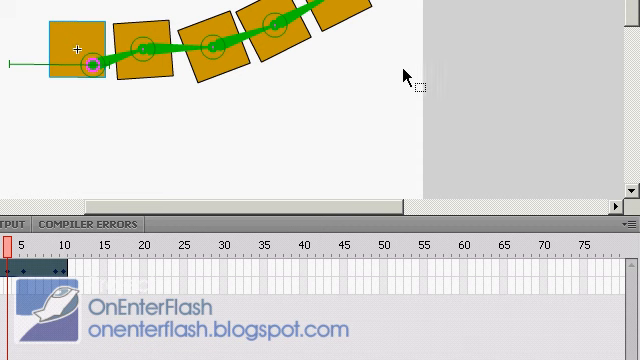
pyautogui.moveTo(570, 12)
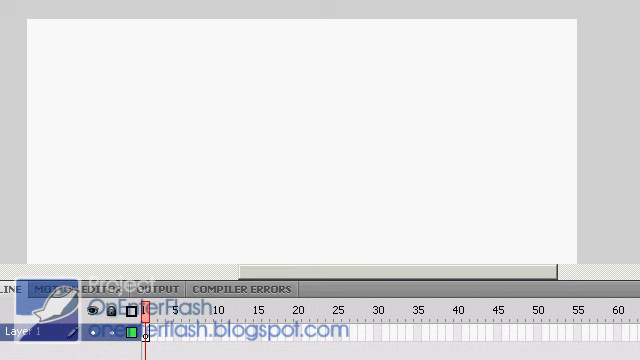
# - Draw a long thin rectangle and run successive bones along it to its right end
pyautogui.moveTo(140, 162); pyautogui.dragTo(518, 176)
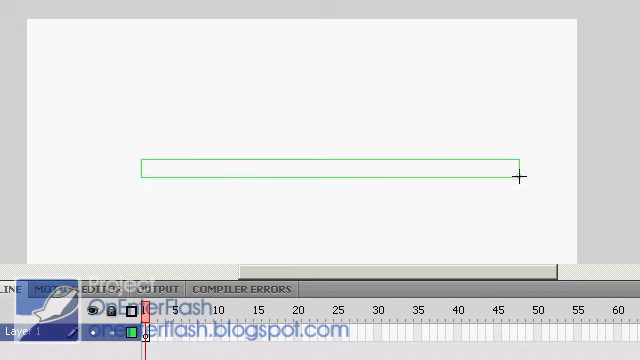
pyautogui.click(330, 168)
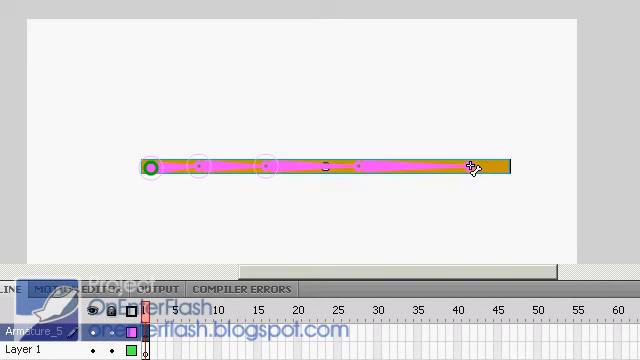
pyautogui.moveTo(470, 168); pyautogui.dragTo(424, 156)
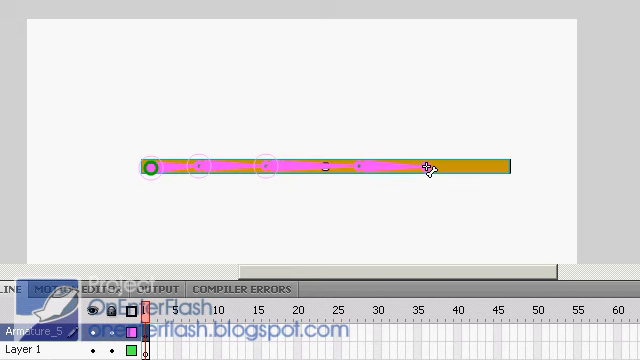
pyautogui.moveTo(430, 168); pyautogui.dragTo(490, 168)
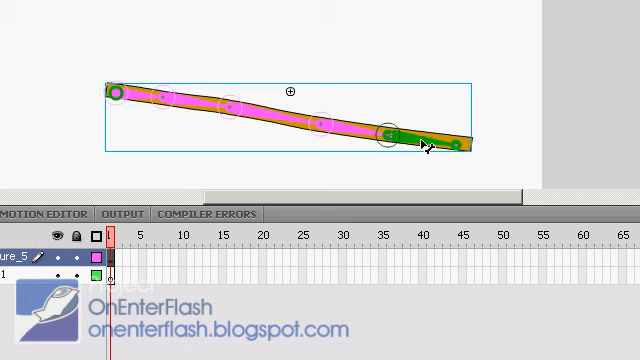
pyautogui.moveTo(430, 140)
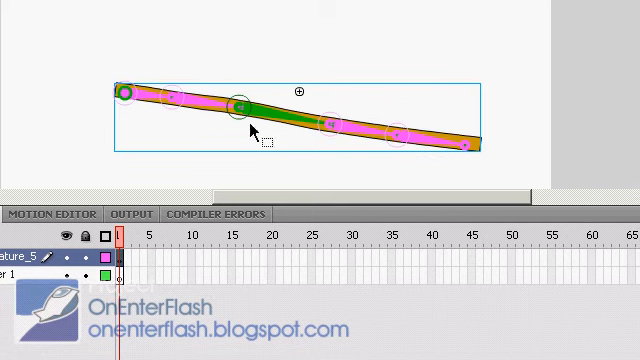
pyautogui.moveTo(328, 148)
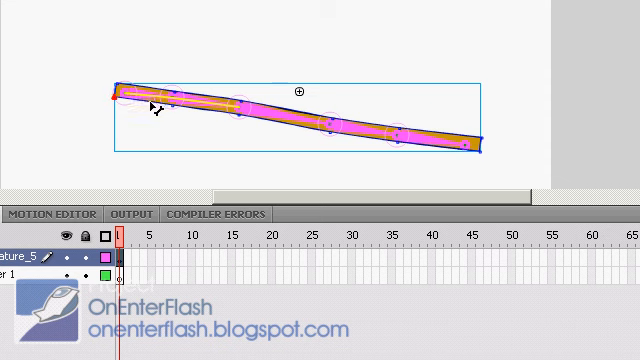
pyautogui.moveTo(116, 104)
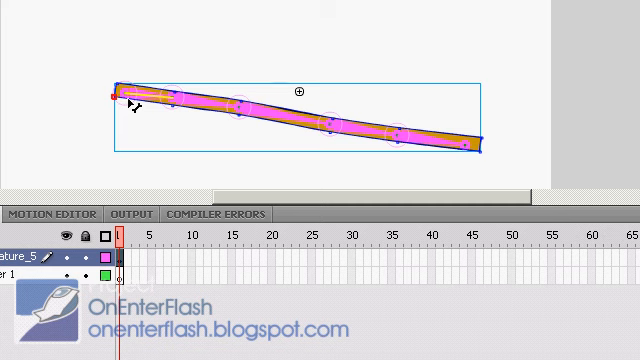
pyautogui.moveTo(350, 122)
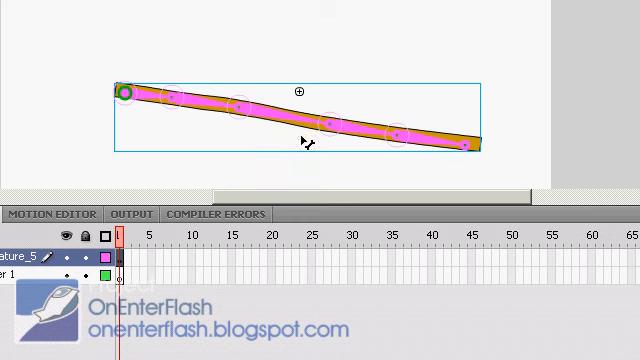
pyautogui.moveTo(188, 112)
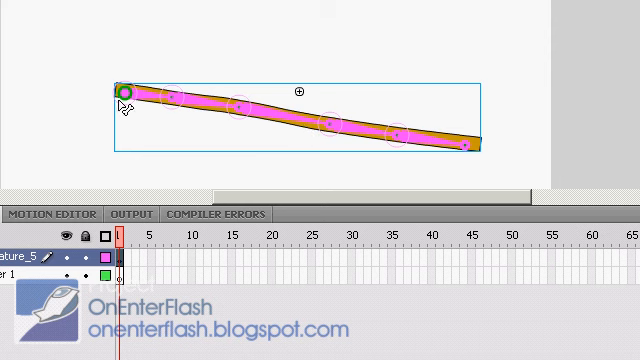
pyautogui.moveTo(322, 78)
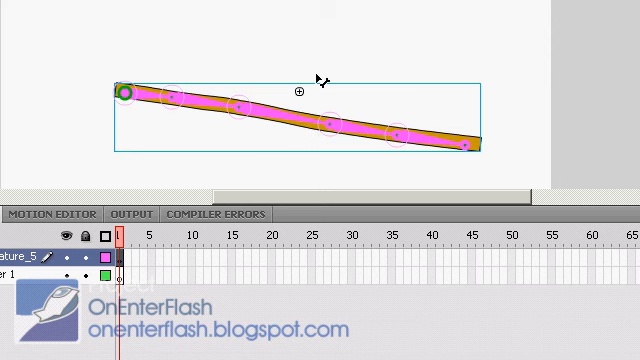
pyautogui.moveTo(480, 44)
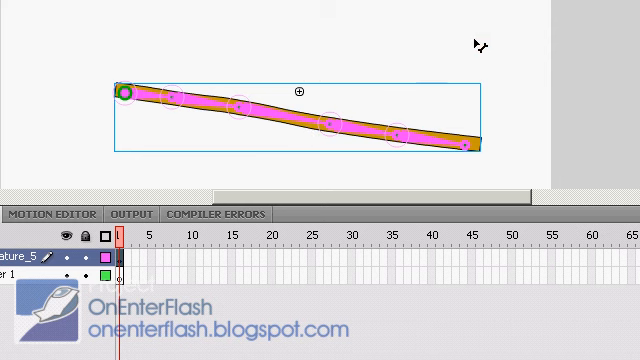
pyautogui.moveTo(130, 130)
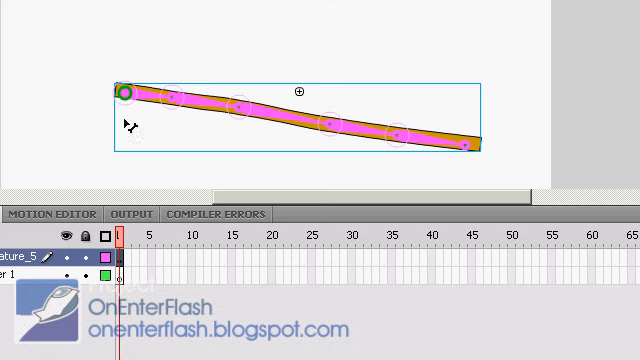
pyautogui.moveTo(472, 152)
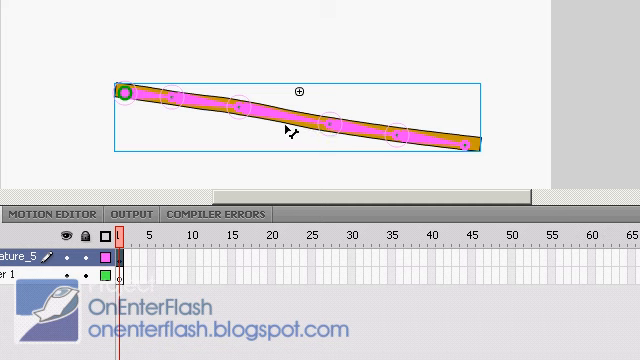
pyautogui.moveTo(240, 104)
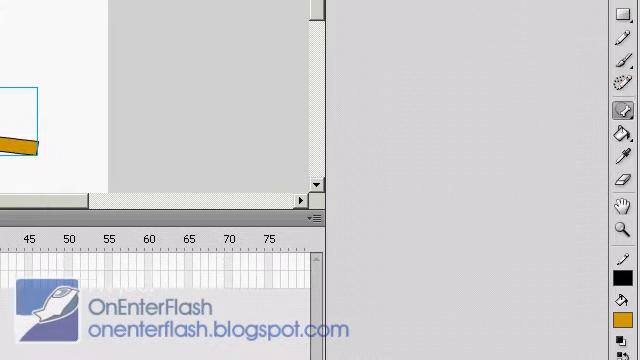
# - Reveal the Bone Tool / Bind Tool flyout in the Tools panel
pyautogui.click(616, 112)
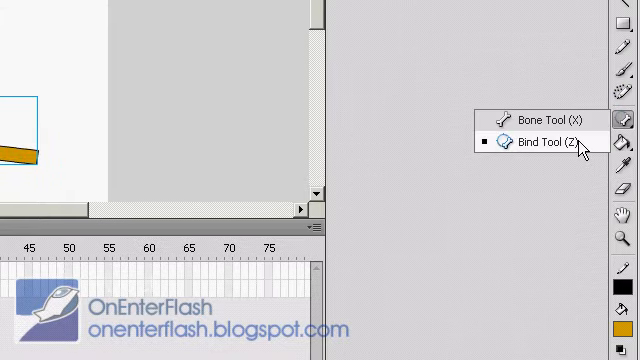
pyautogui.moveTo(424, 174)
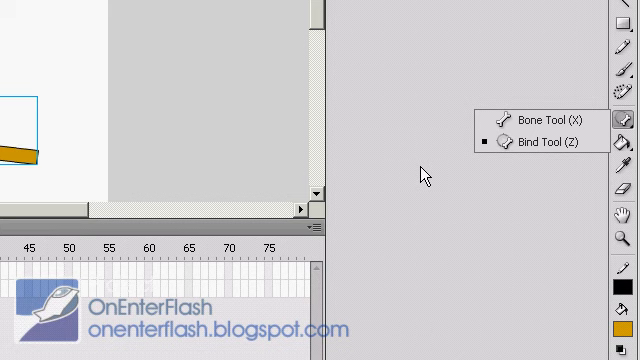
pyautogui.moveTo(424, 172)
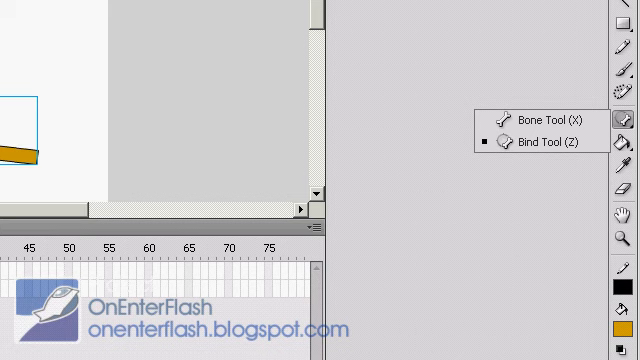